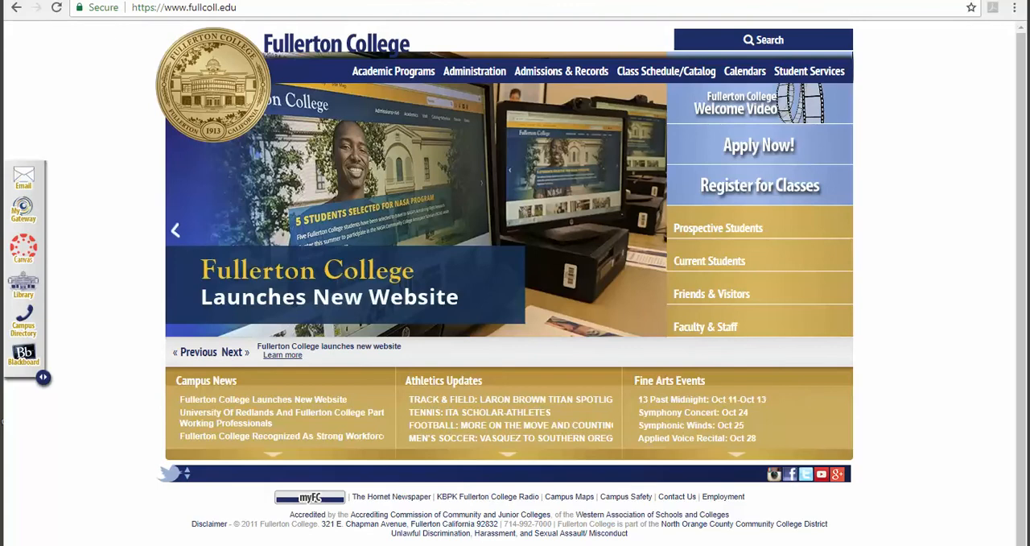
{"action": "mouse_move", "coordinate": [224, 31]}
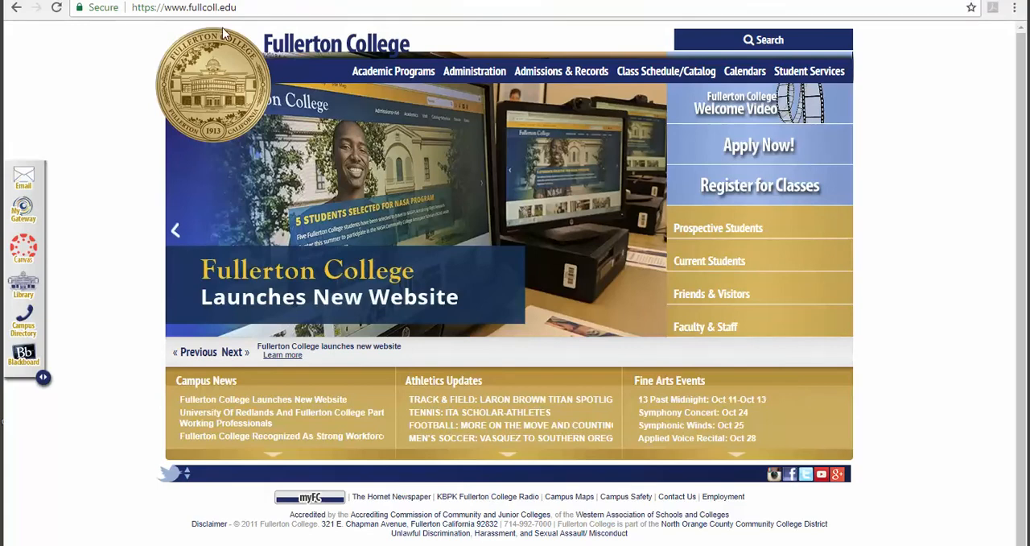
{"action": "mouse_move", "coordinate": [234, 24]}
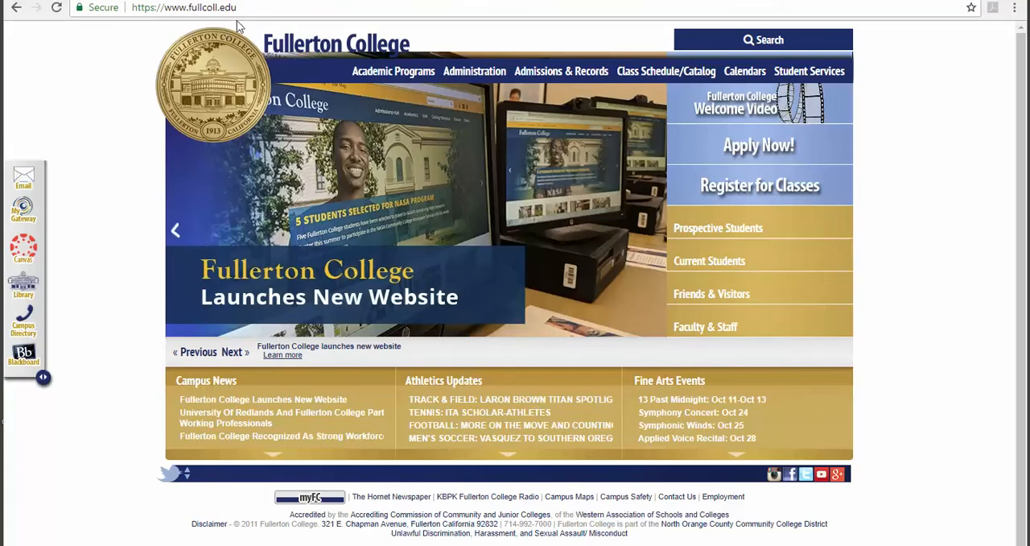
{"action": "mouse_move", "coordinate": [23, 247]}
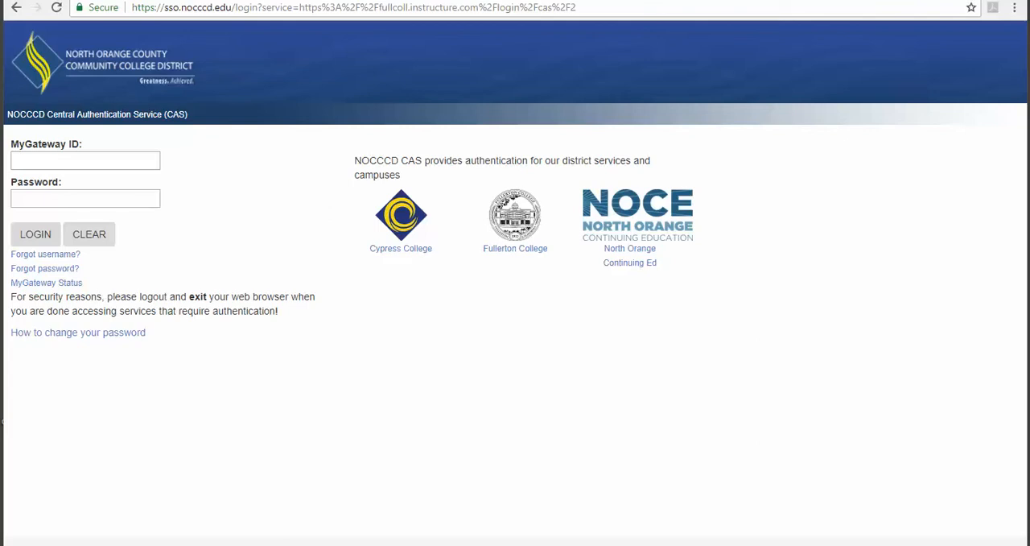
{"action": "mouse_move", "coordinate": [177, 79]}
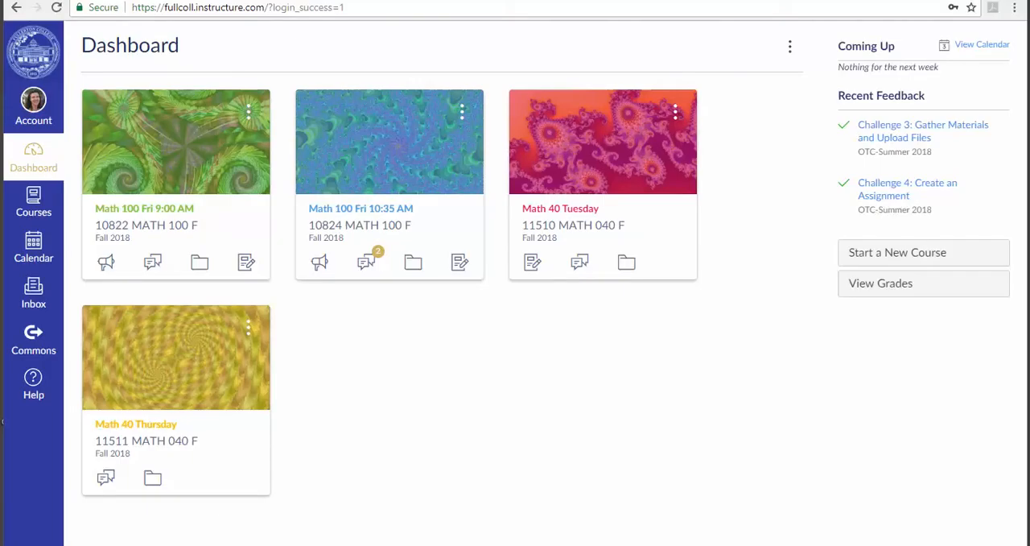
{"action": "mouse_move", "coordinate": [32, 103]}
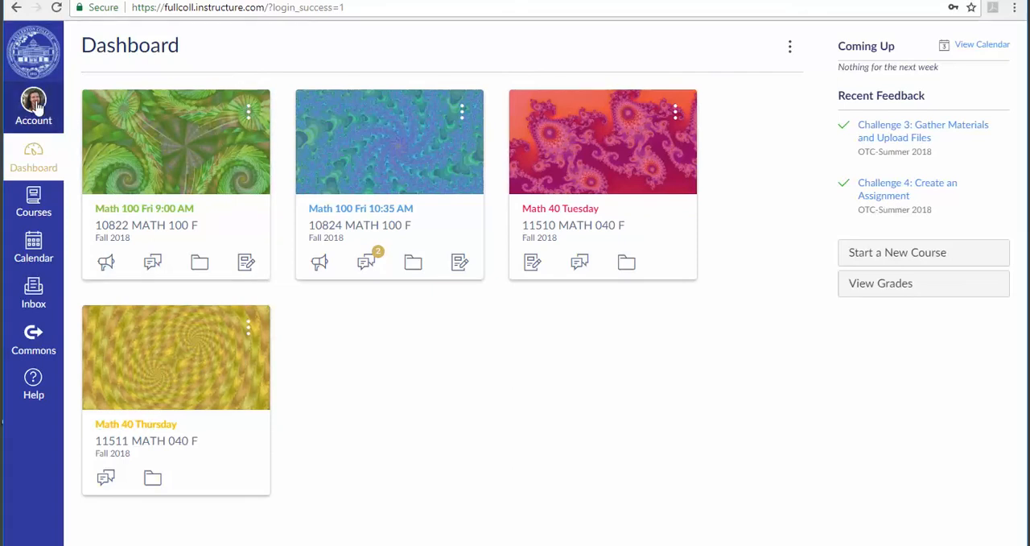
- Go from the dashboard to the account profile and its settings page via the Account menu
{"action": "left_click", "coordinate": [32, 106]}
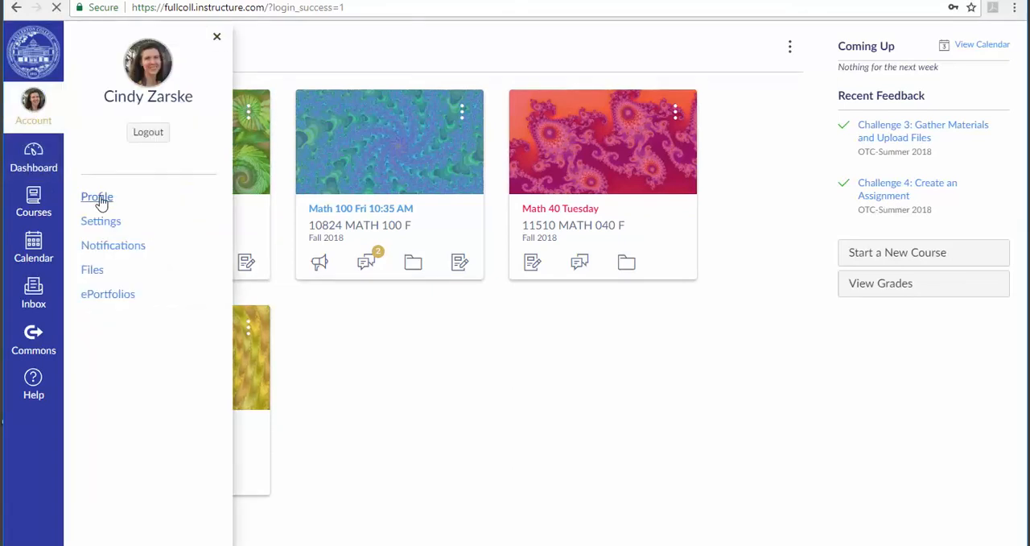
{"action": "left_click", "coordinate": [97, 197]}
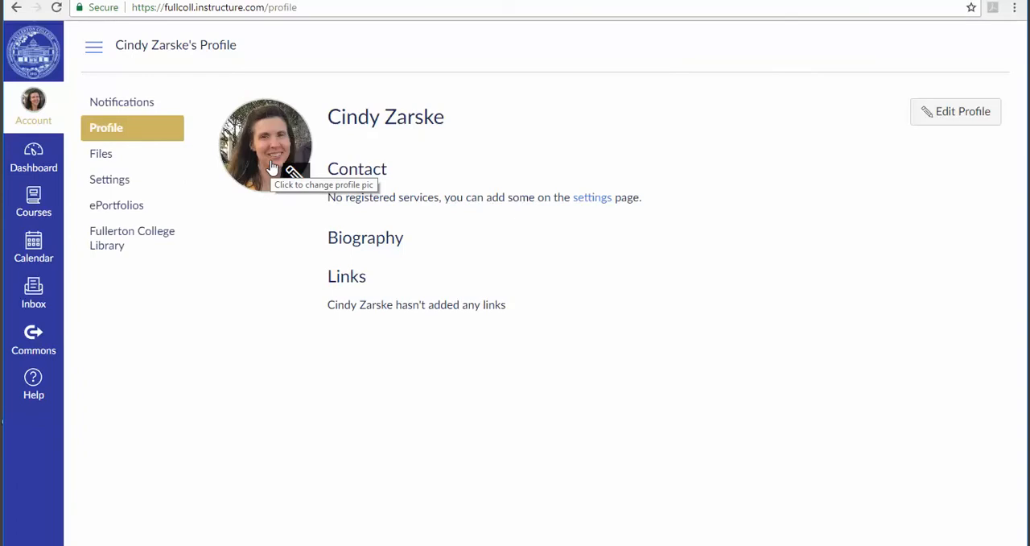
{"action": "mouse_move", "coordinate": [109, 179]}
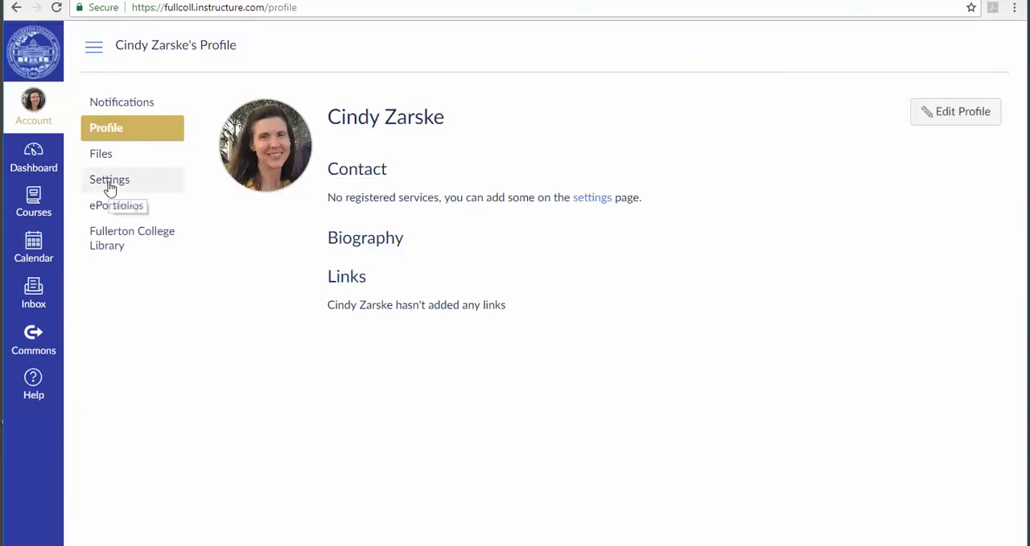
{"action": "left_click", "coordinate": [109, 179]}
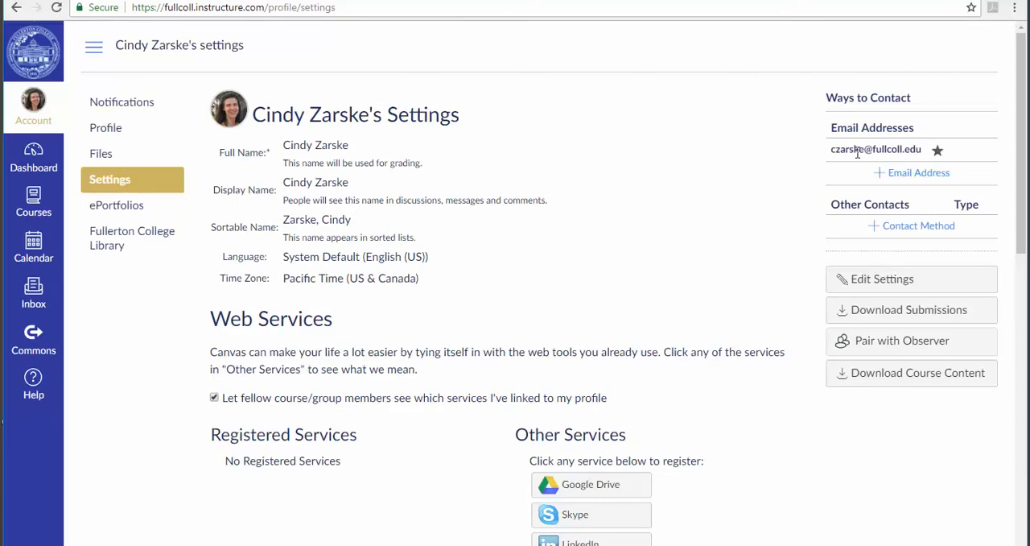
{"action": "mouse_move", "coordinate": [861, 140]}
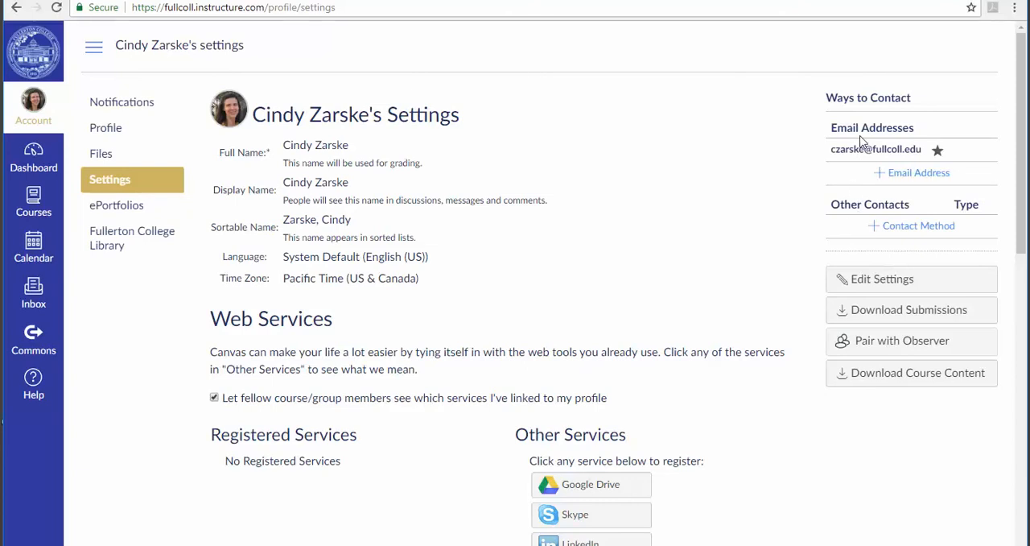
{"action": "mouse_move", "coordinate": [676, 293]}
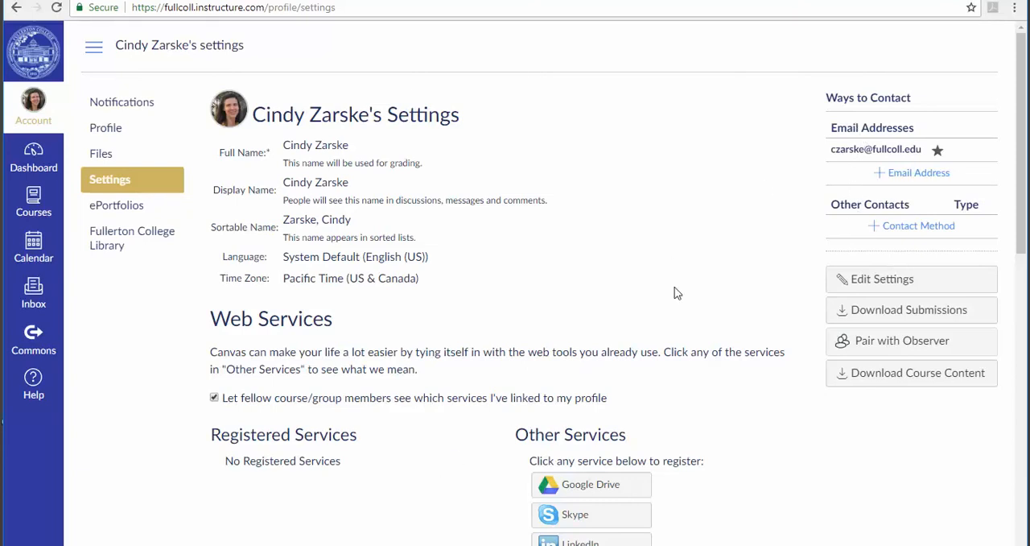
{"action": "mouse_move", "coordinate": [909, 121]}
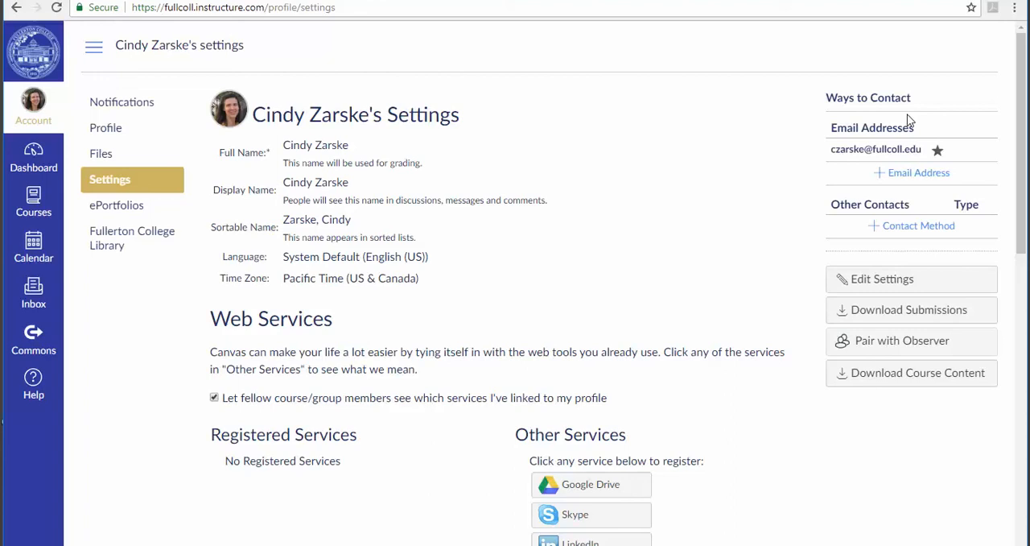
{"action": "mouse_move", "coordinate": [885, 167]}
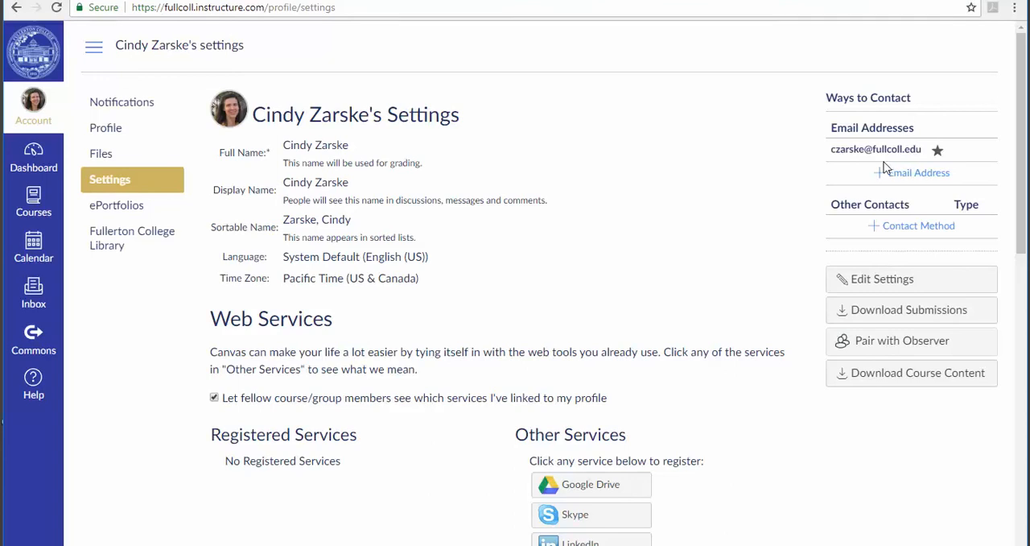
{"action": "mouse_move", "coordinate": [883, 158]}
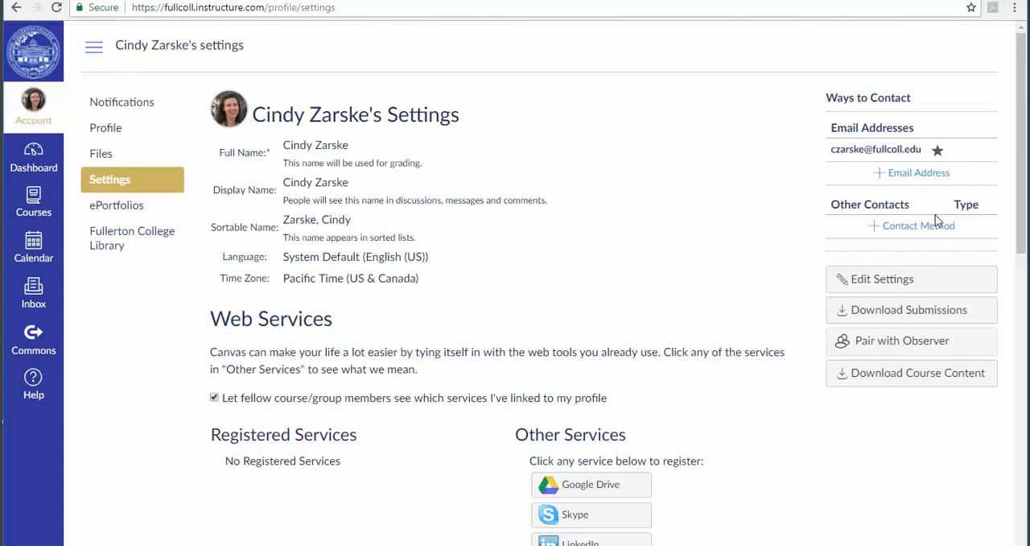
{"action": "mouse_move", "coordinate": [917, 225]}
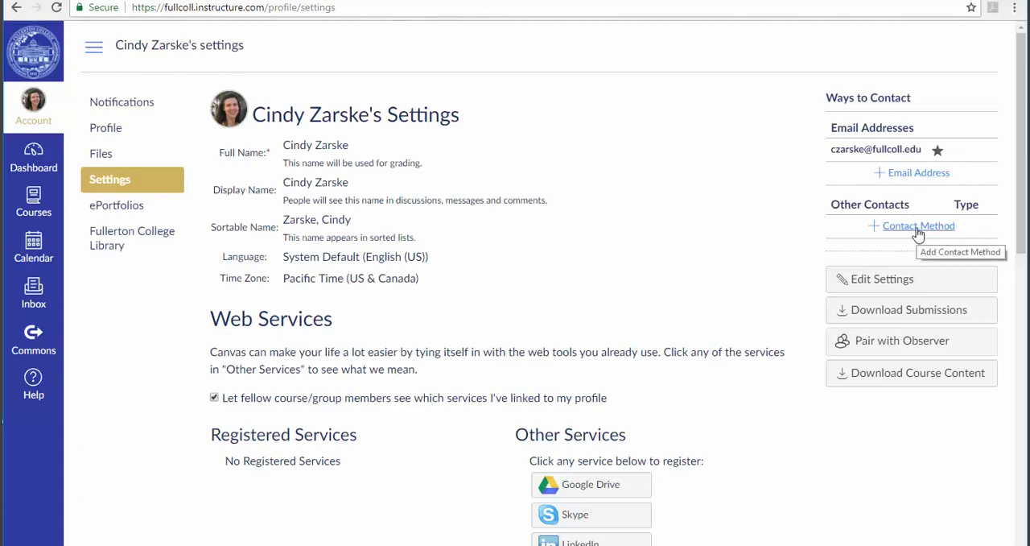
- Start adding a new contact method beside the registered college email
{"action": "left_click", "coordinate": [917, 225]}
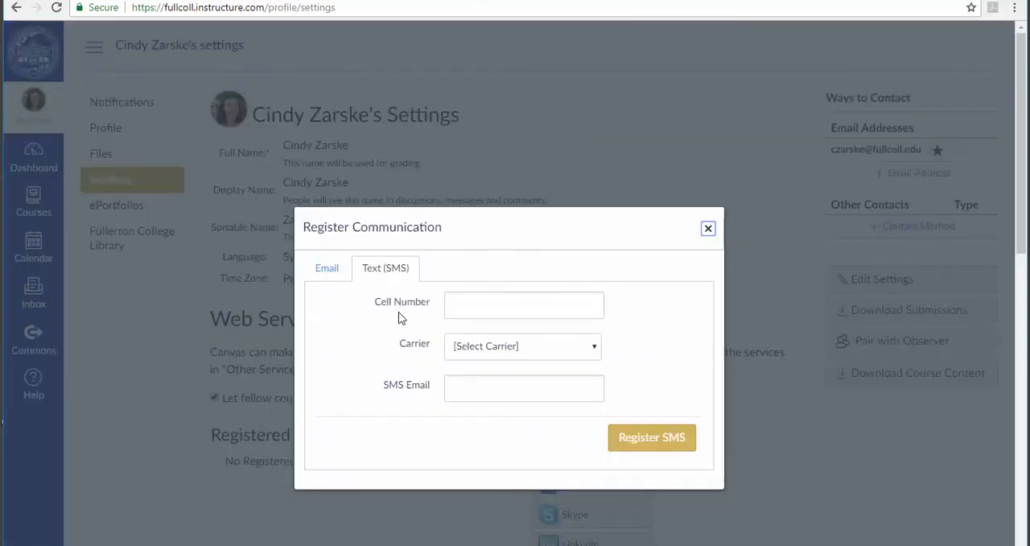
{"action": "mouse_move", "coordinate": [643, 383]}
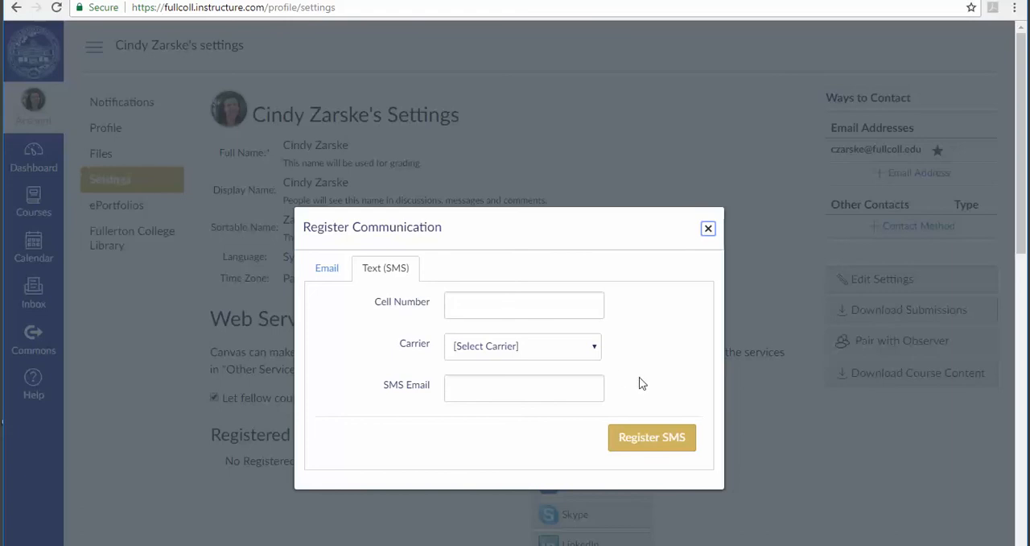
{"action": "mouse_move", "coordinate": [762, 278]}
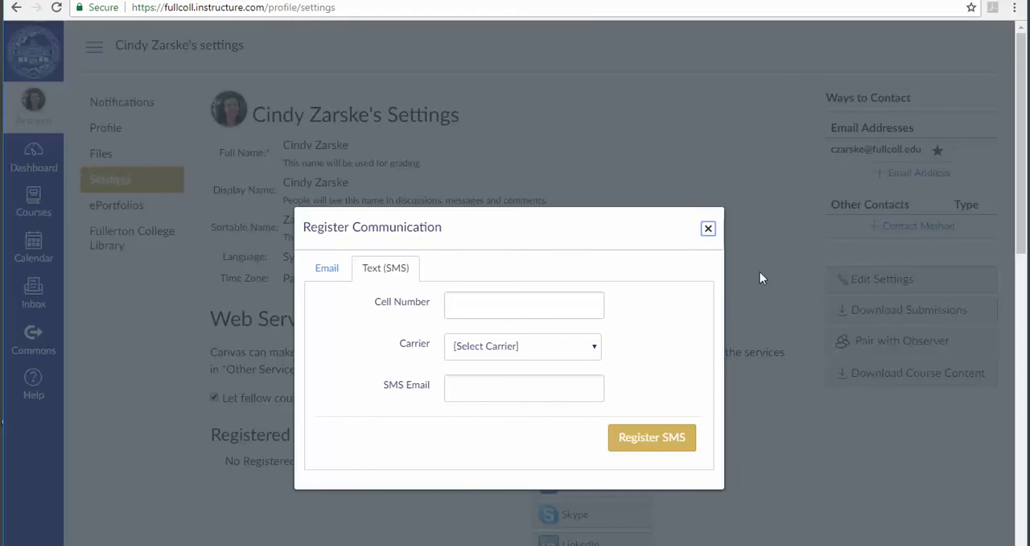
- Dismiss the Register Communication dialog without adding a phone number
{"action": "left_click", "coordinate": [708, 229]}
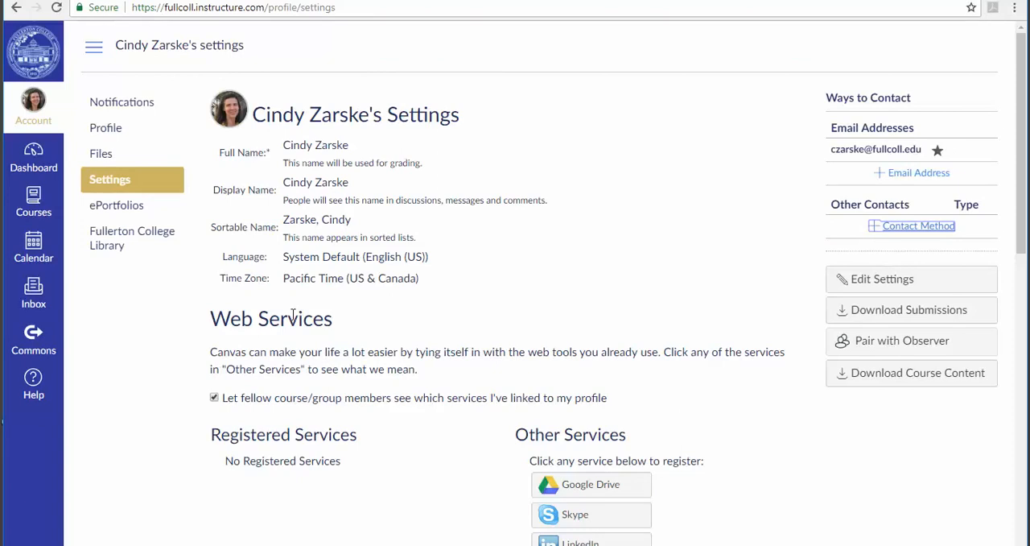
- Confirm announcements notify right away; briefly enable grading policy alerts, then turn them back off
{"action": "left_click", "coordinate": [123, 101]}
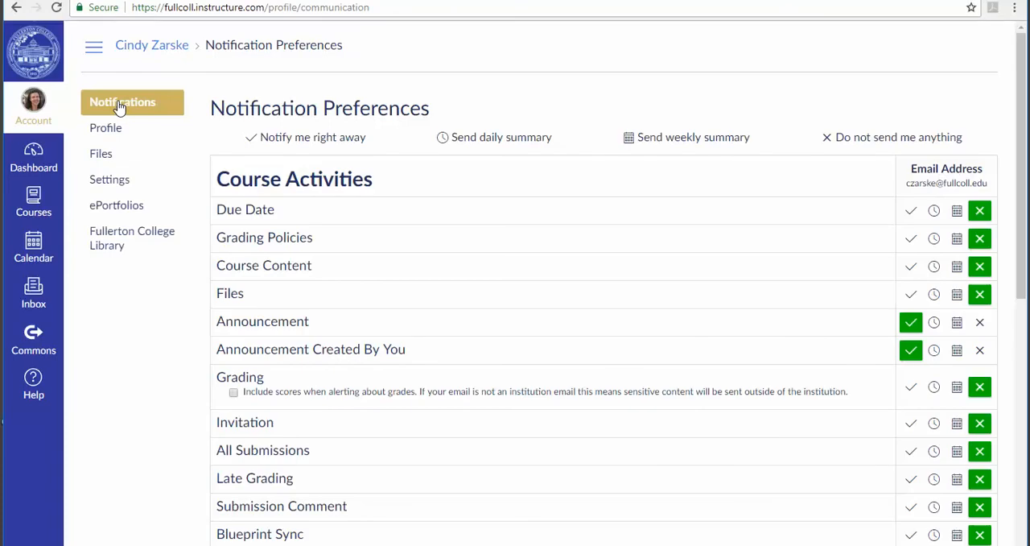
{"action": "mouse_move", "coordinate": [931, 170]}
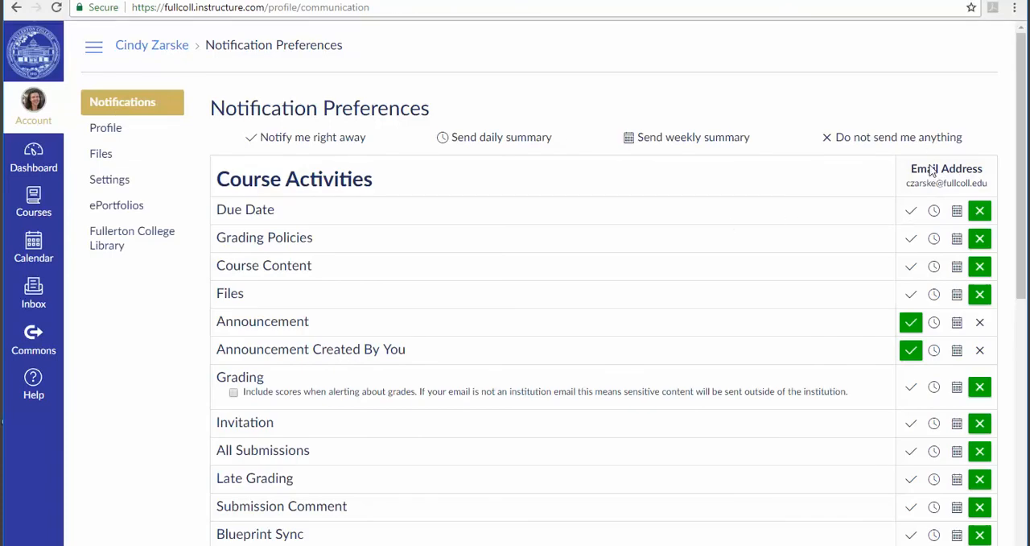
{"action": "mouse_move", "coordinate": [909, 241]}
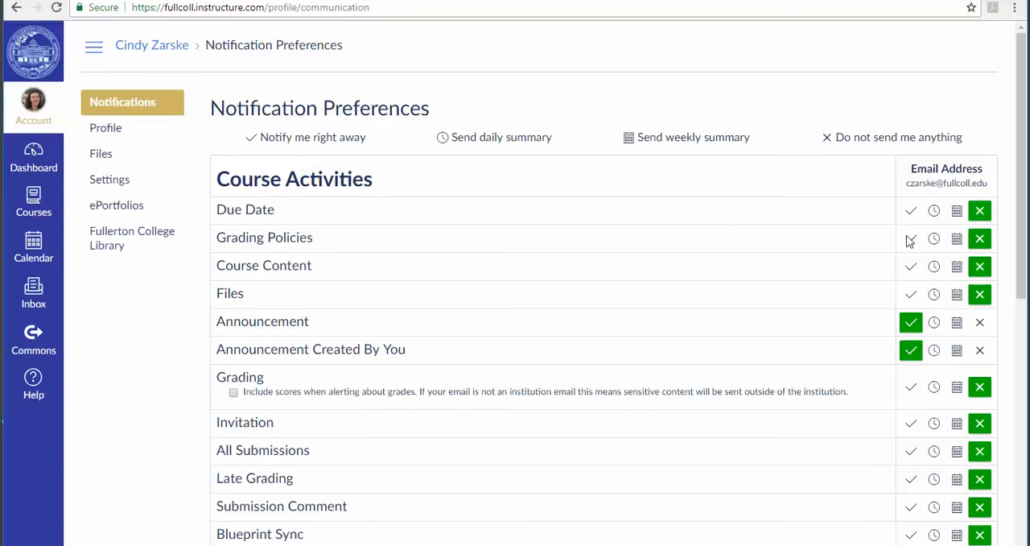
{"action": "left_click", "coordinate": [911, 239]}
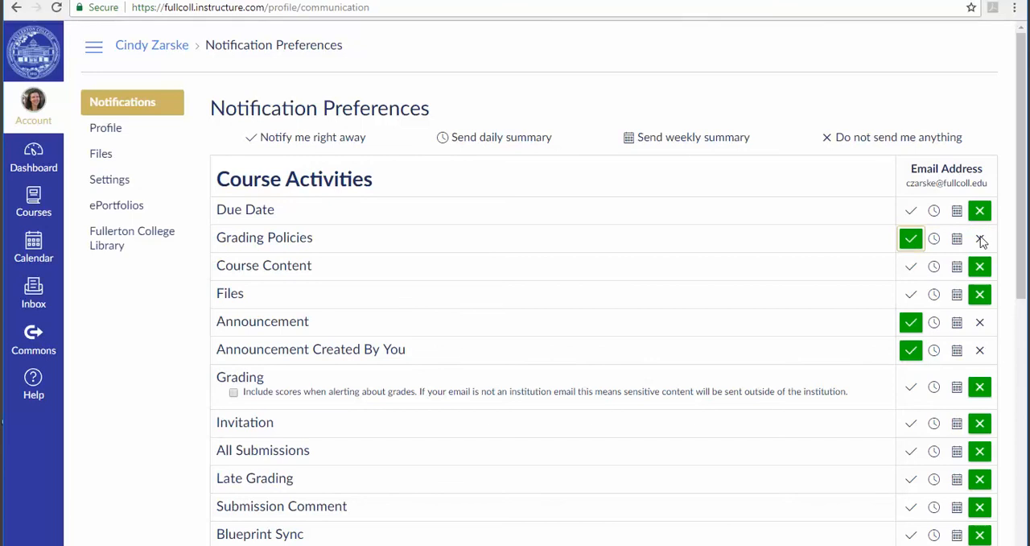
{"action": "left_click", "coordinate": [978, 239]}
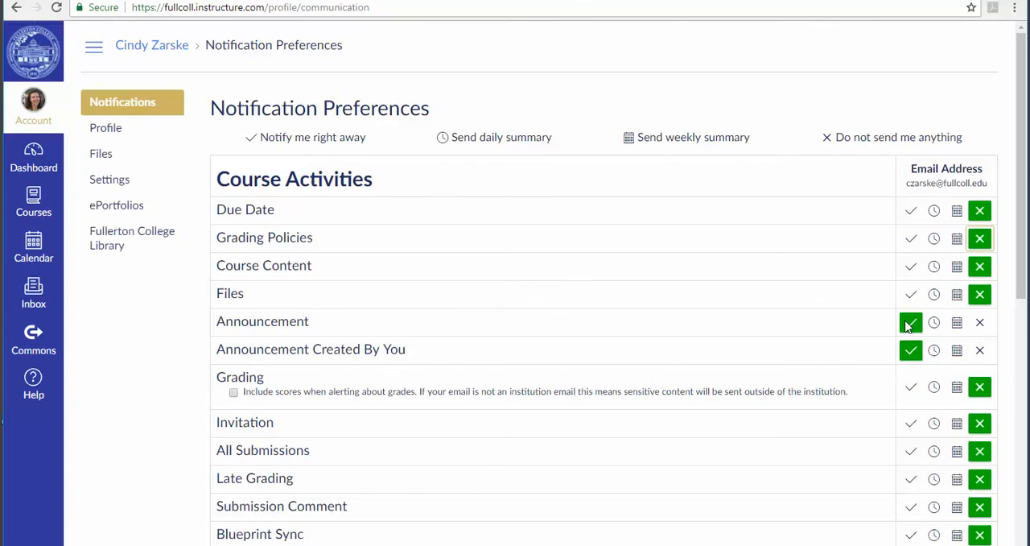
{"action": "mouse_move", "coordinate": [795, 312]}
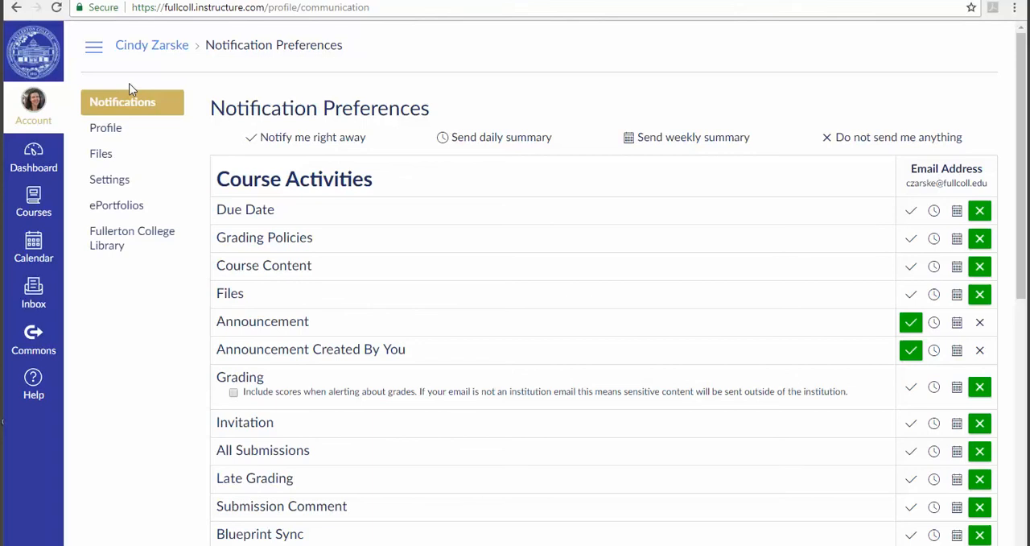
{"action": "mouse_move", "coordinate": [32, 201]}
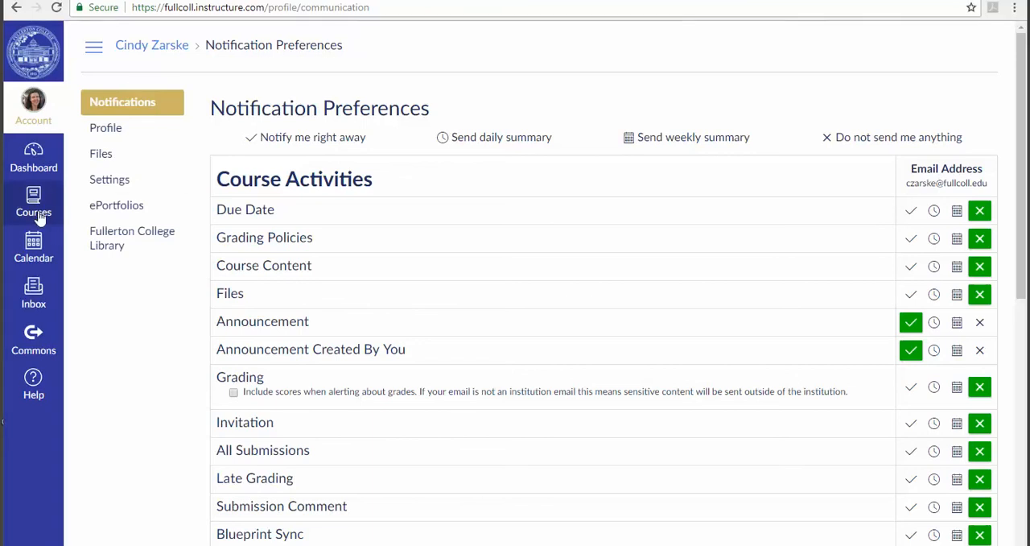
- Show the Courses tray listing the enrolled Fall 2018 math courses
{"action": "left_click", "coordinate": [32, 202]}
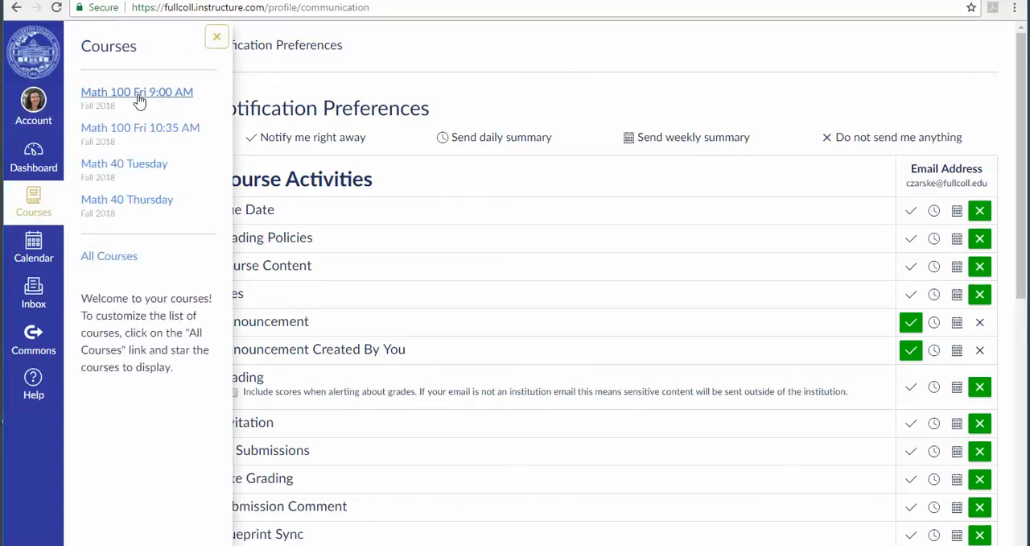
{"action": "mouse_move", "coordinate": [357, 37]}
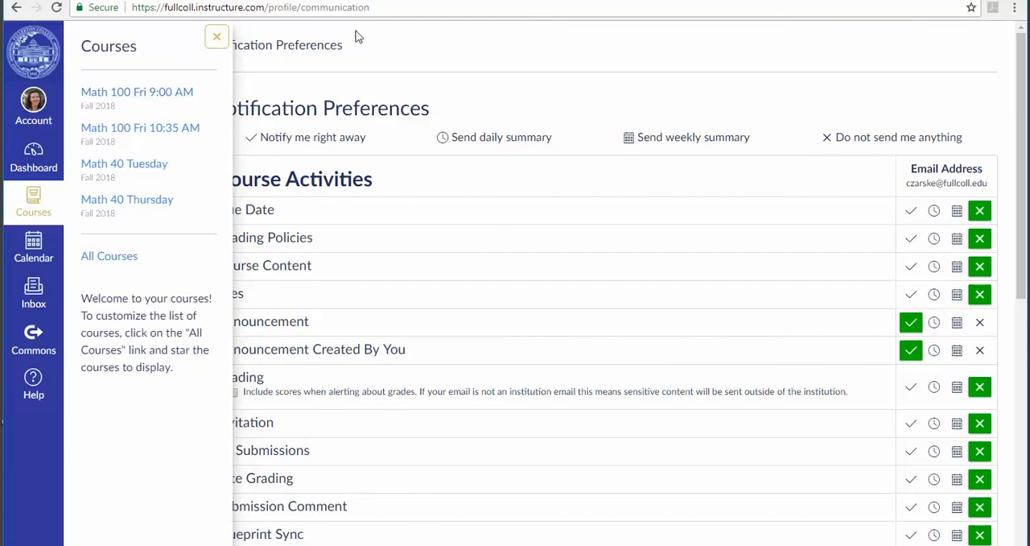